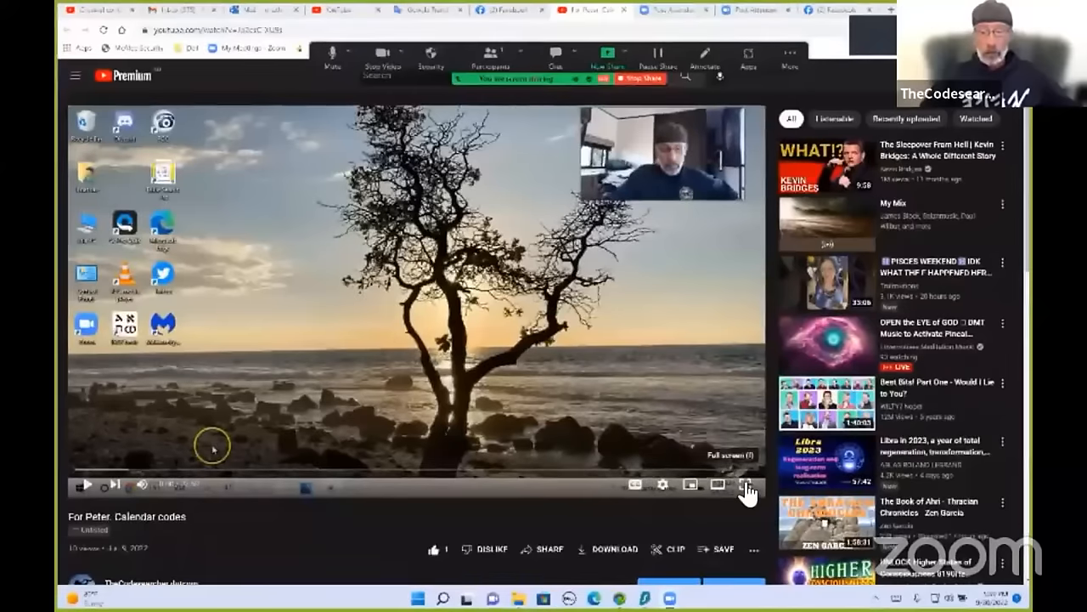
Expand the 'For Peter. Calendar codes' YouTube video to full screen
click(746, 487)
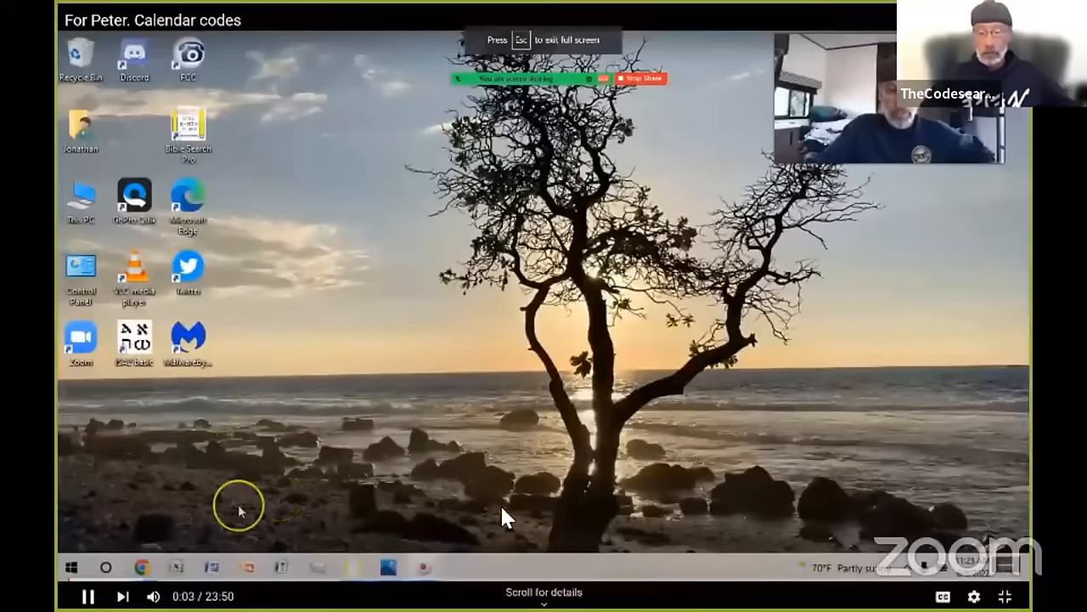
mouse_move(353, 568)
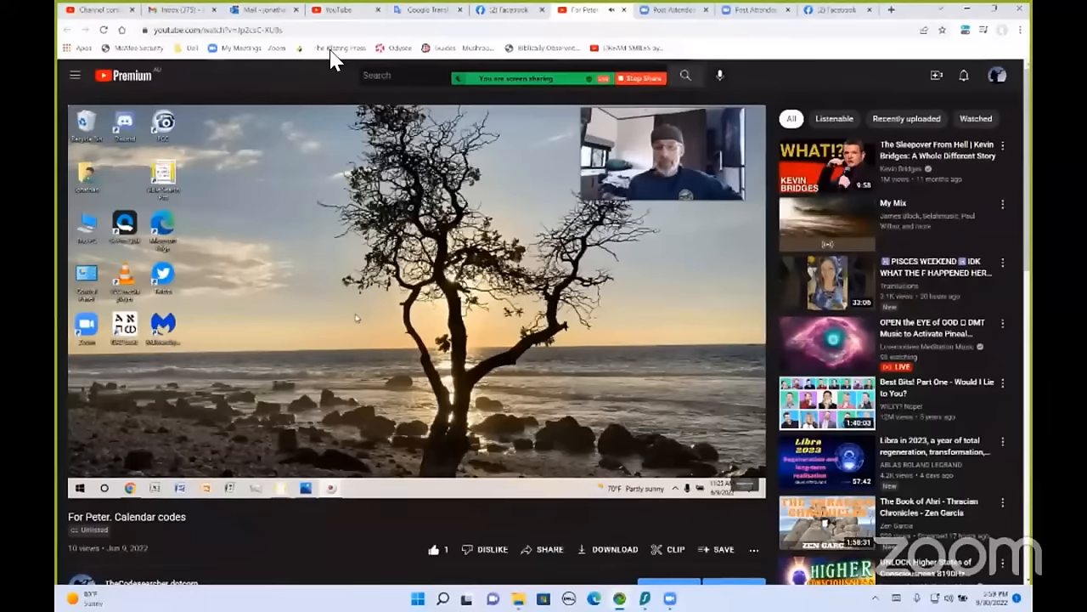
mouse_move(754, 506)
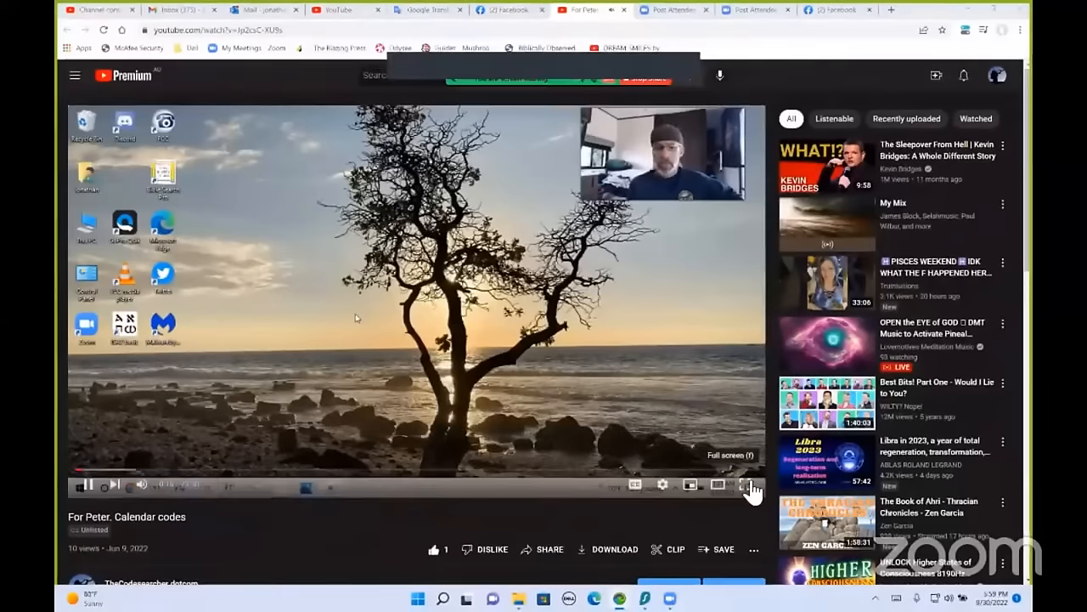
click(746, 486)
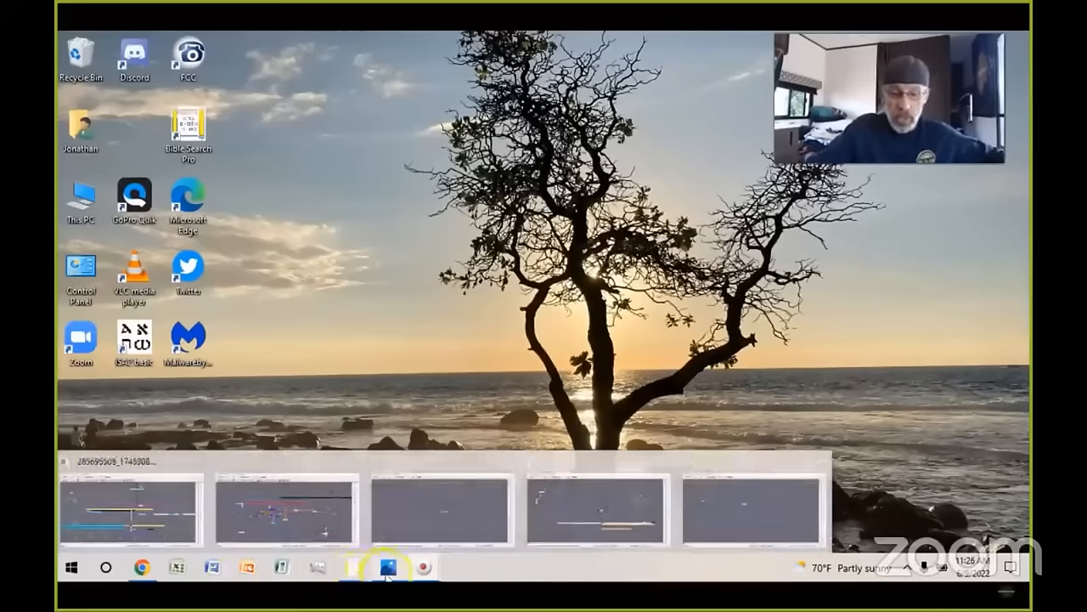
Bring up the CHRONCL2 chart screenshot with its colored calendar-code markers in Photos
click(387, 567)
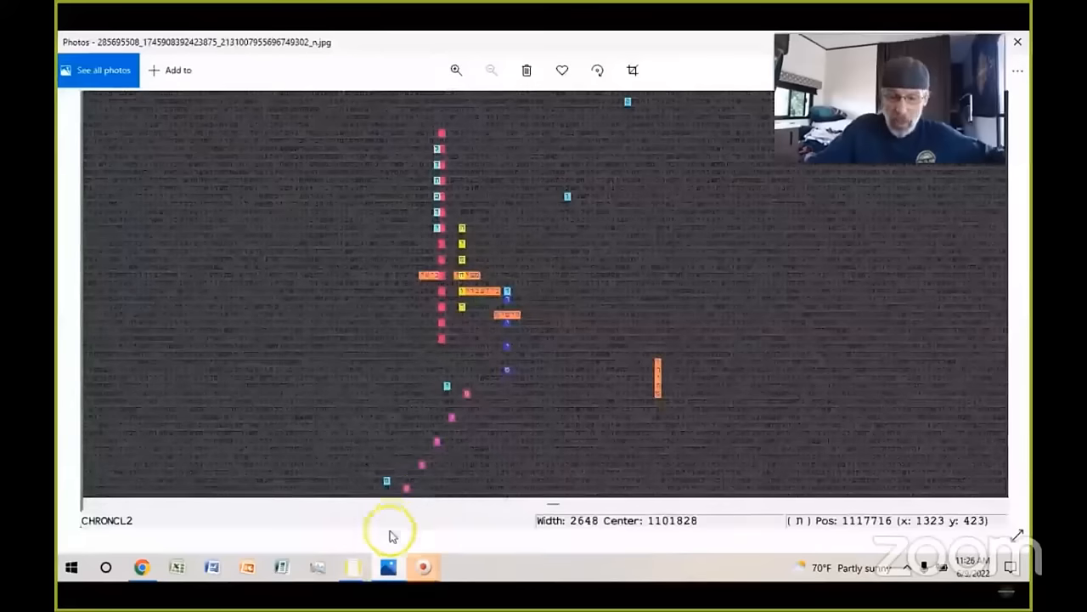
mouse_move(418, 499)
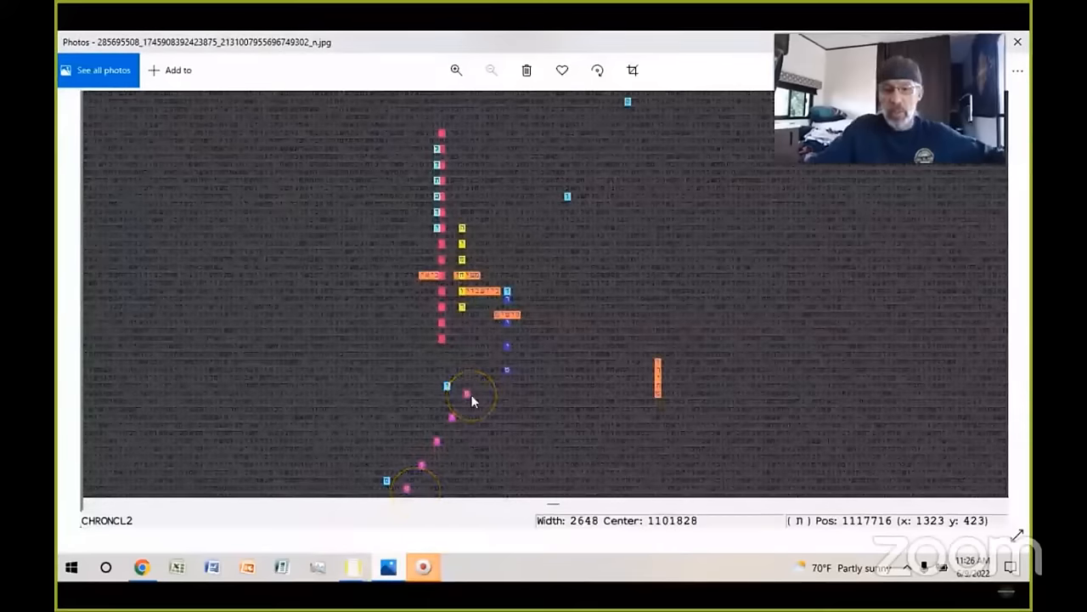
mouse_move(740, 151)
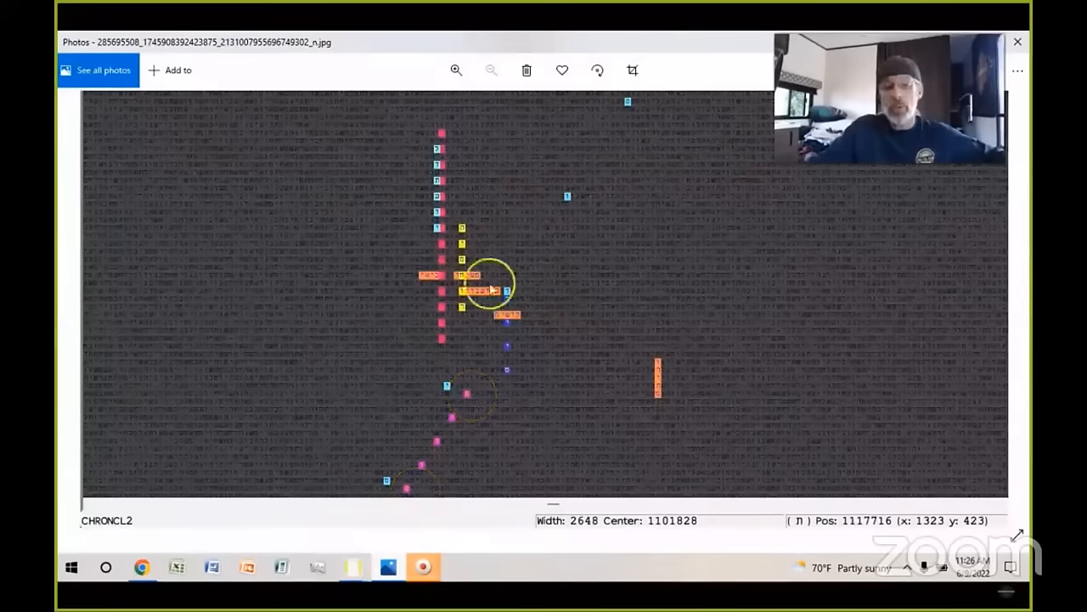
mouse_move(455, 340)
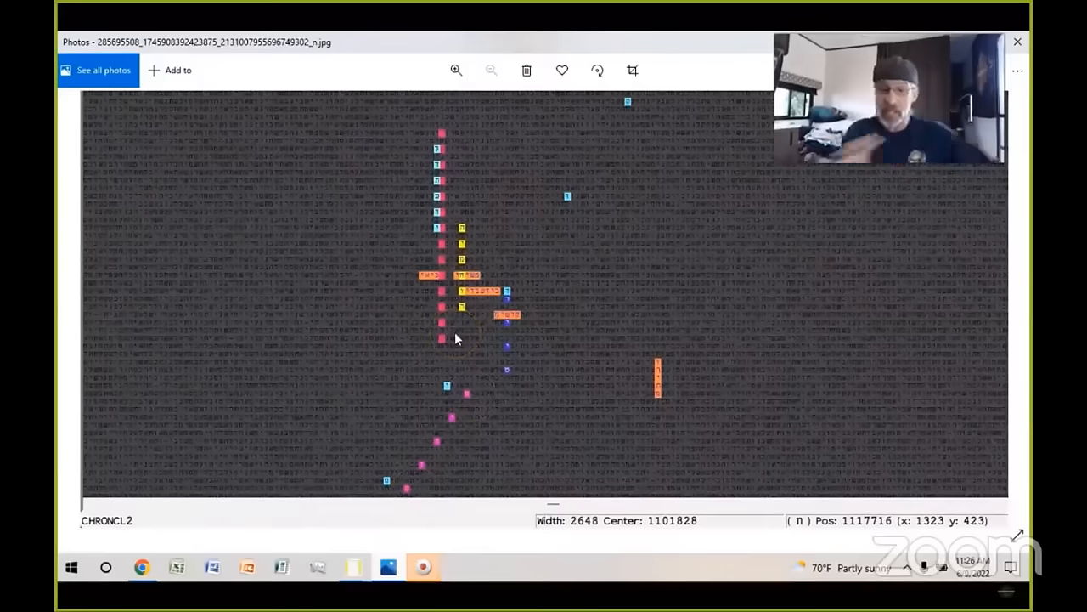
click(428, 280)
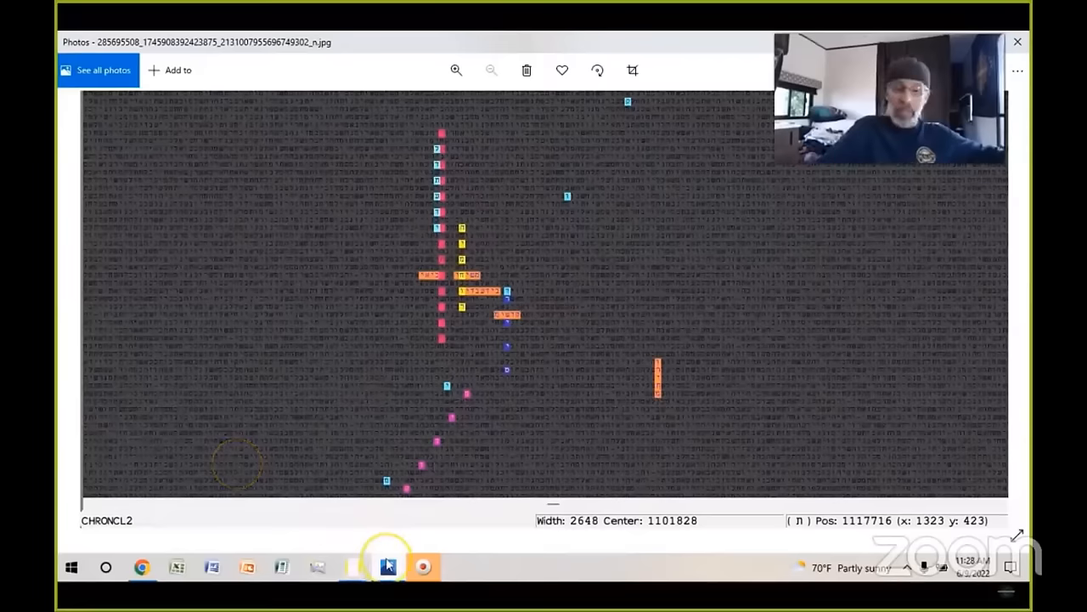
mouse_move(390, 566)
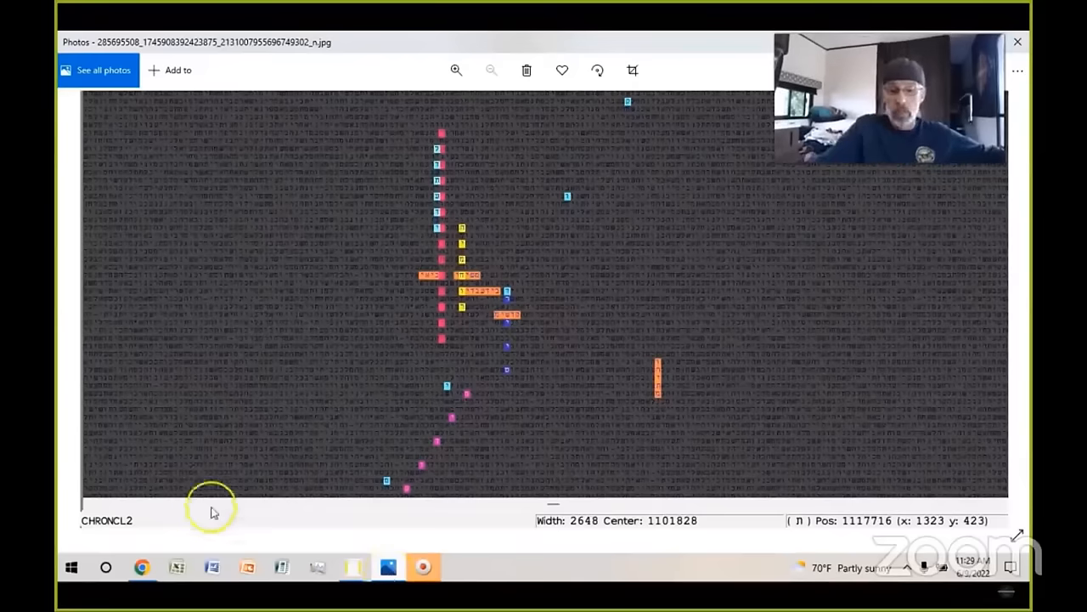
mouse_move(355, 568)
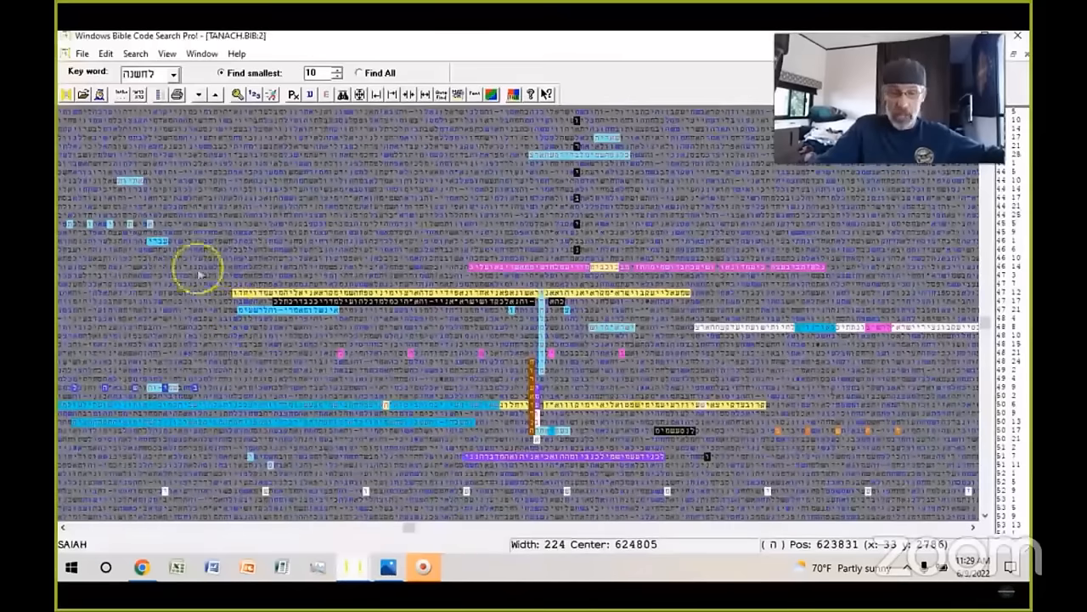
mouse_move(333, 269)
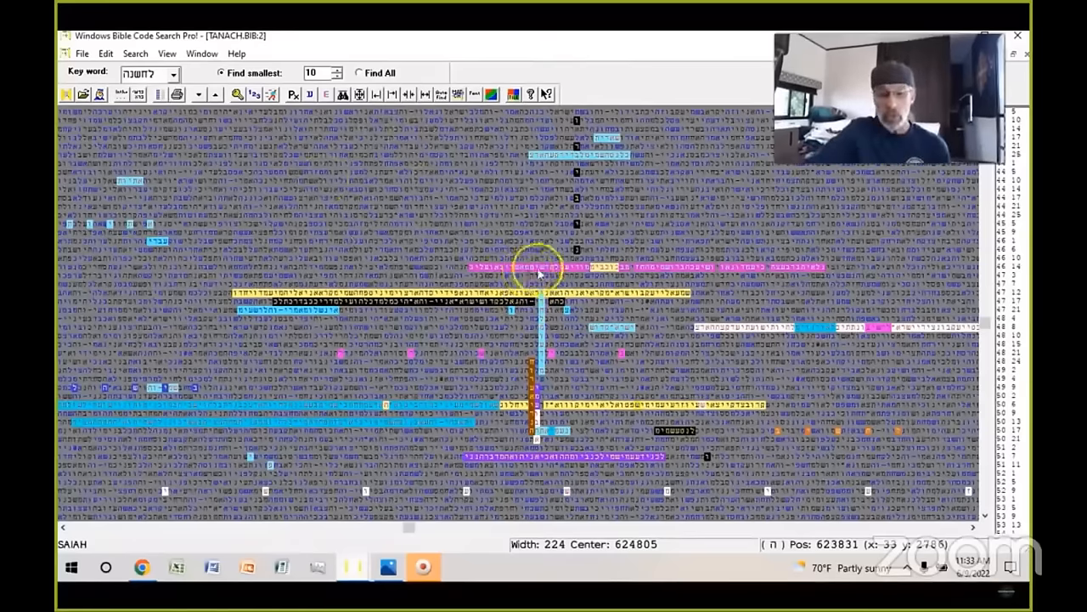
mouse_move(549, 370)
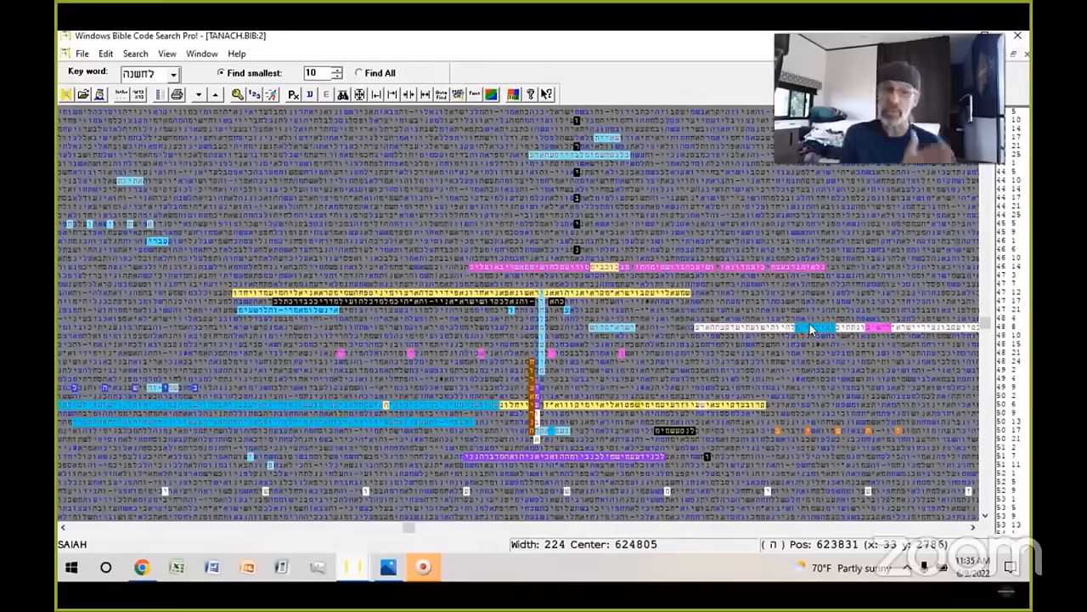
click(818, 336)
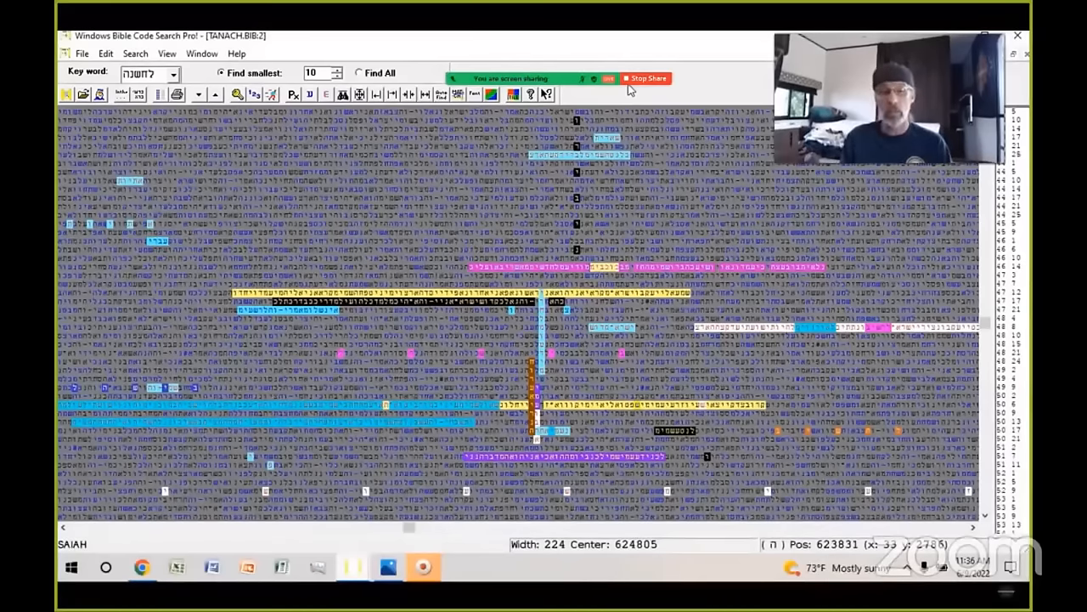
click(649, 79)
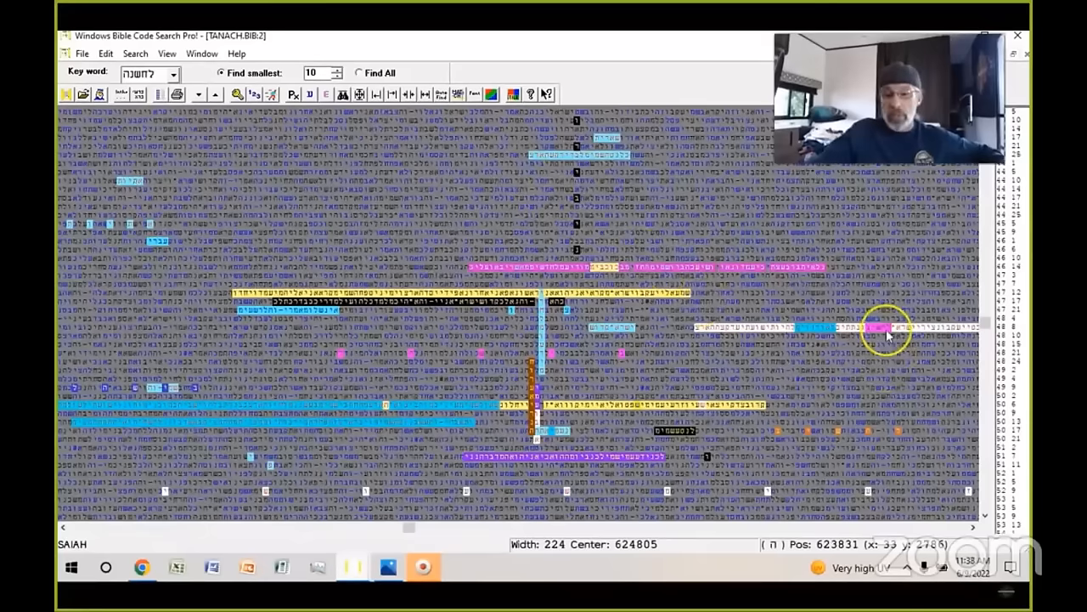
mouse_move(948, 336)
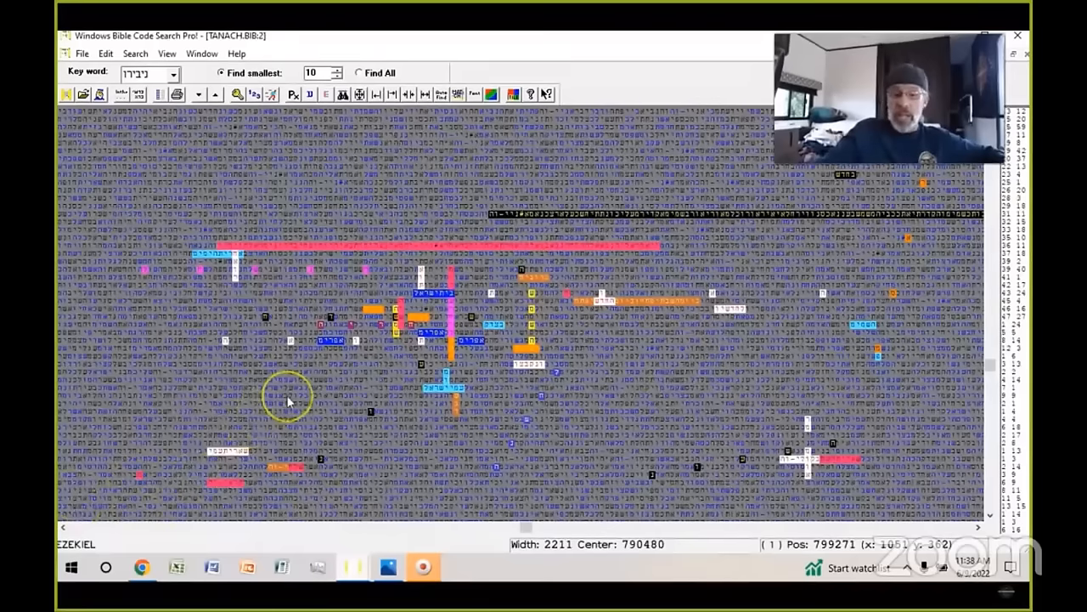
mouse_move(319, 287)
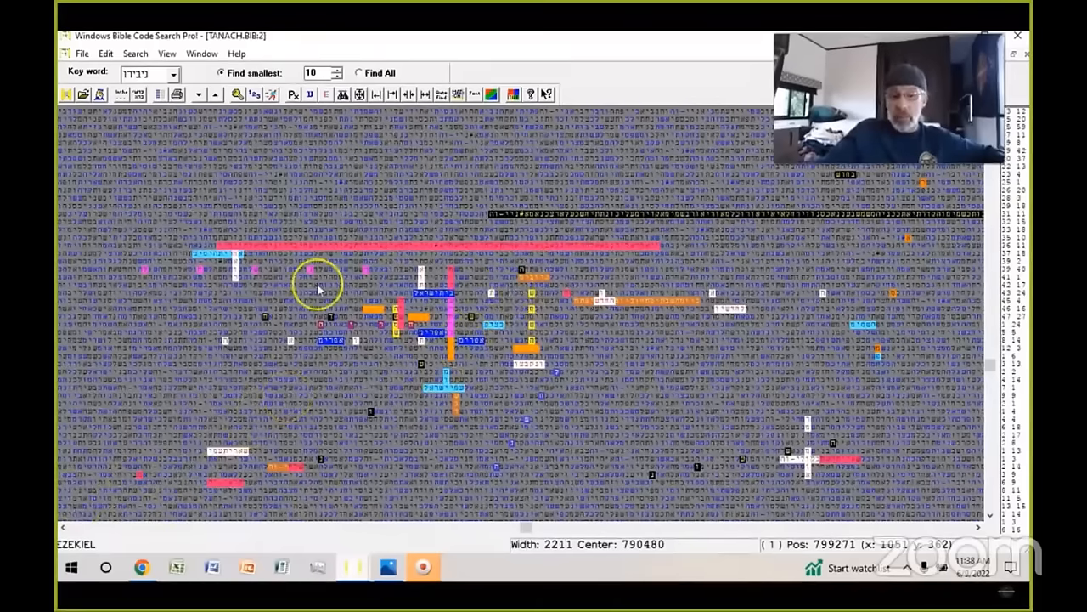
mouse_move(150, 274)
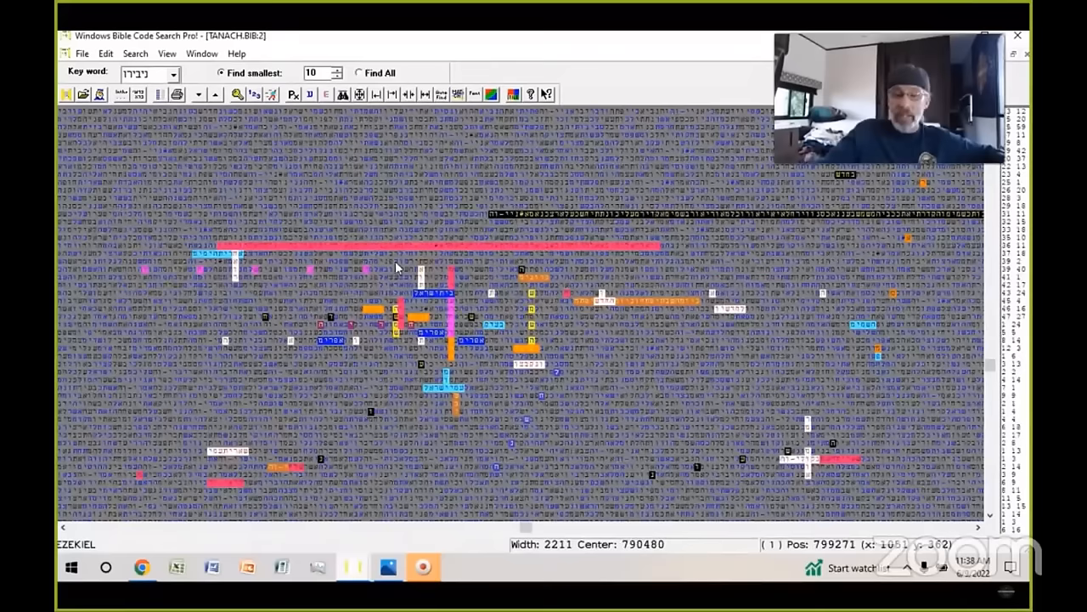
click(405, 275)
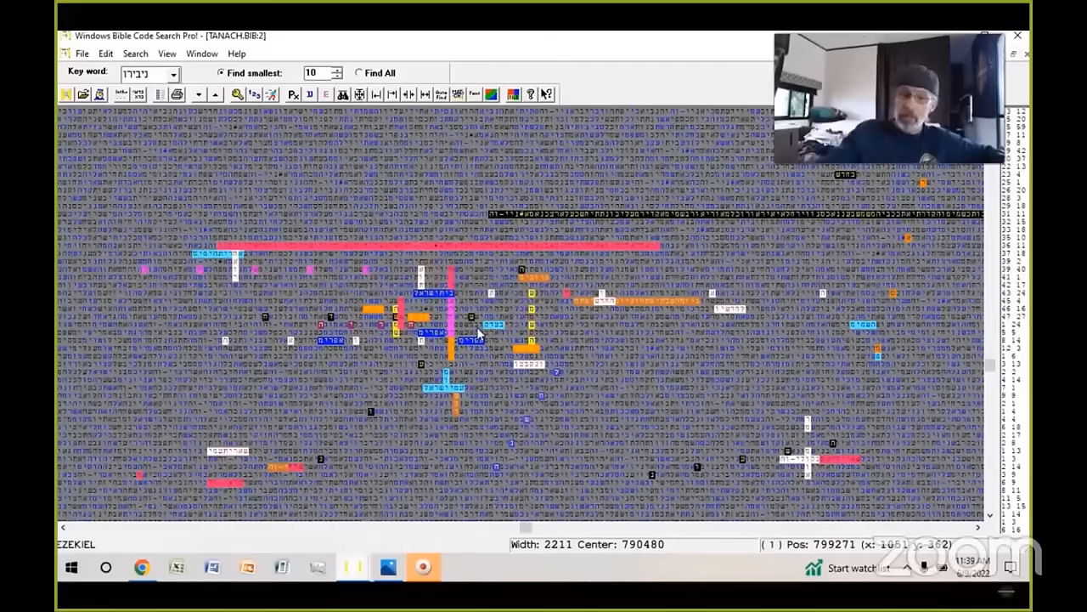
click(387, 319)
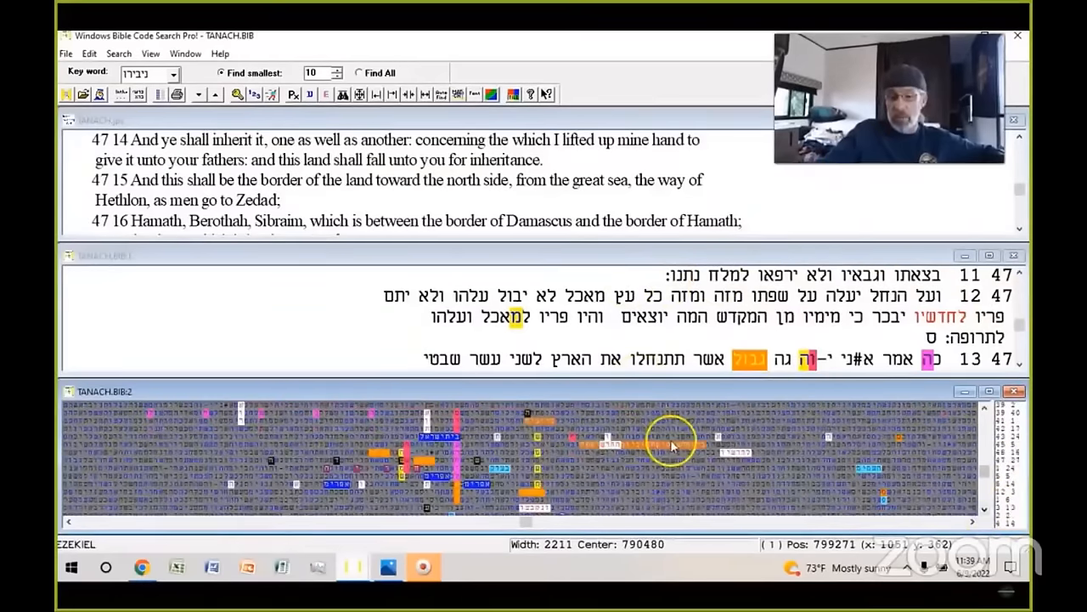
right_click(673, 446)
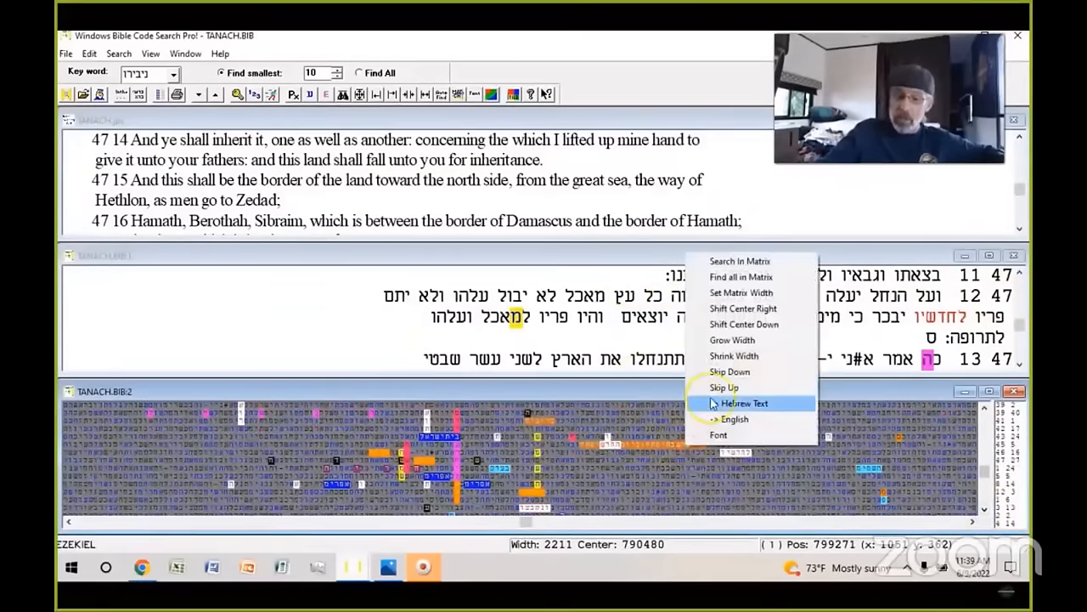
click(745, 402)
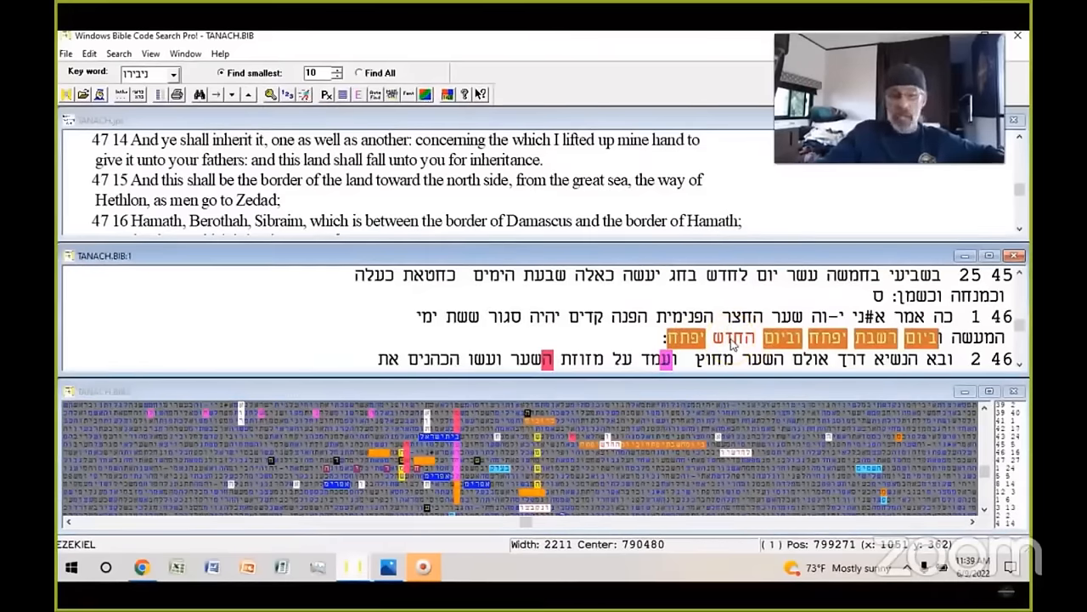
click(695, 340)
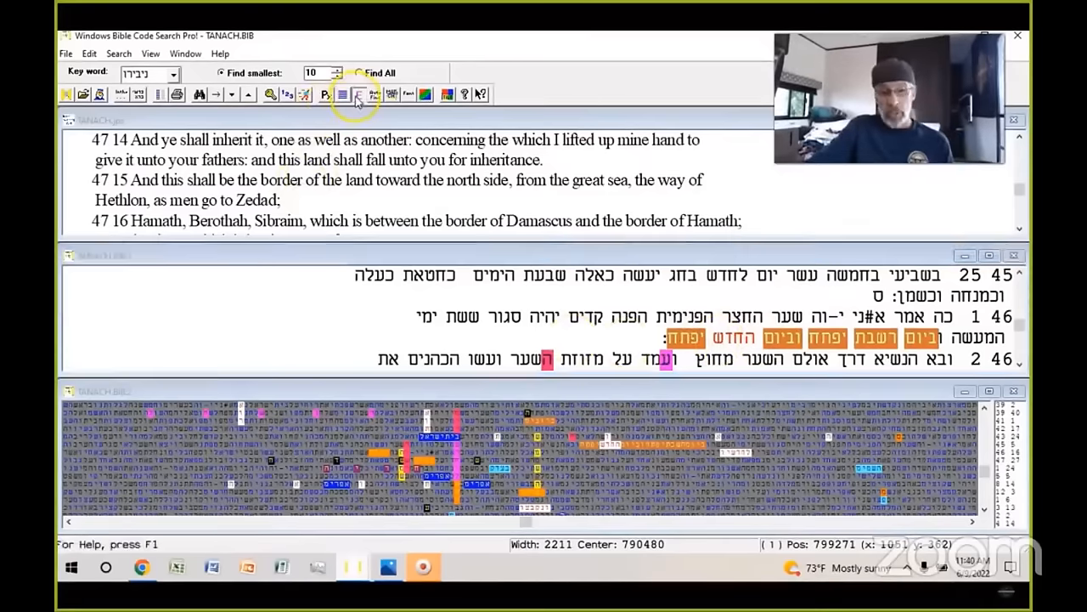
Scroll the KJV pane so Ezekiel 46:1–2 shows beside the highlighted Hebrew text
click(357, 95)
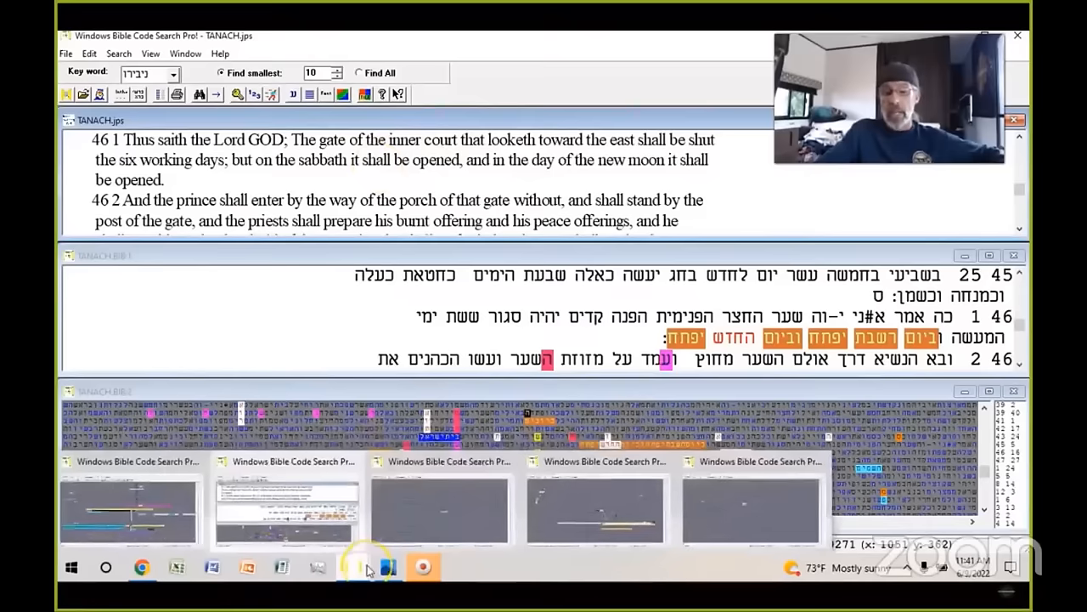
mouse_move(445, 581)
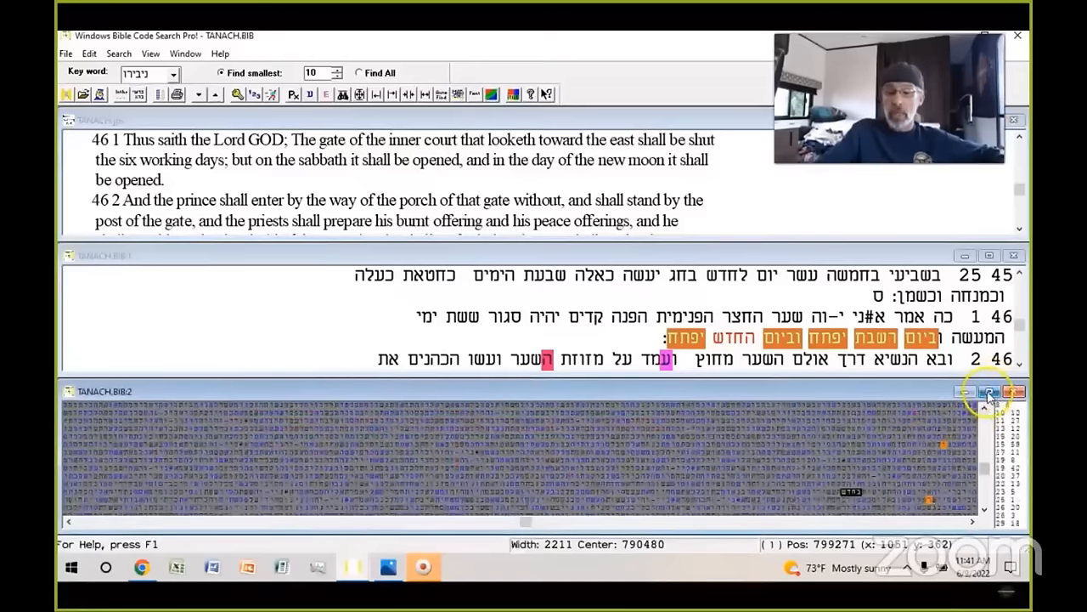
Maximize the Ezekiel code matrix so its colored term highlights fill the window
click(982, 394)
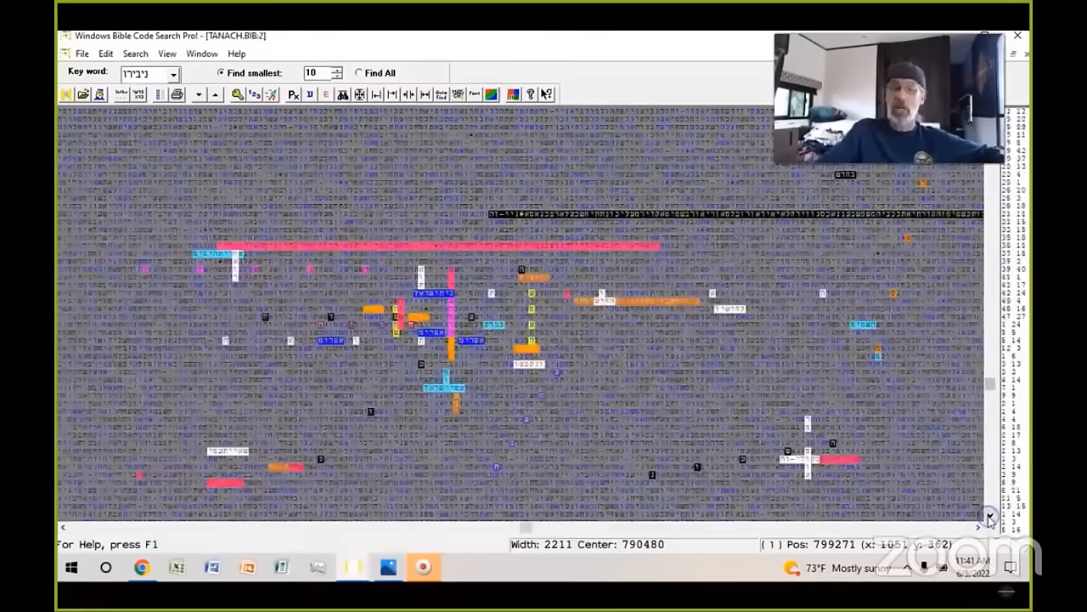
mouse_move(347, 567)
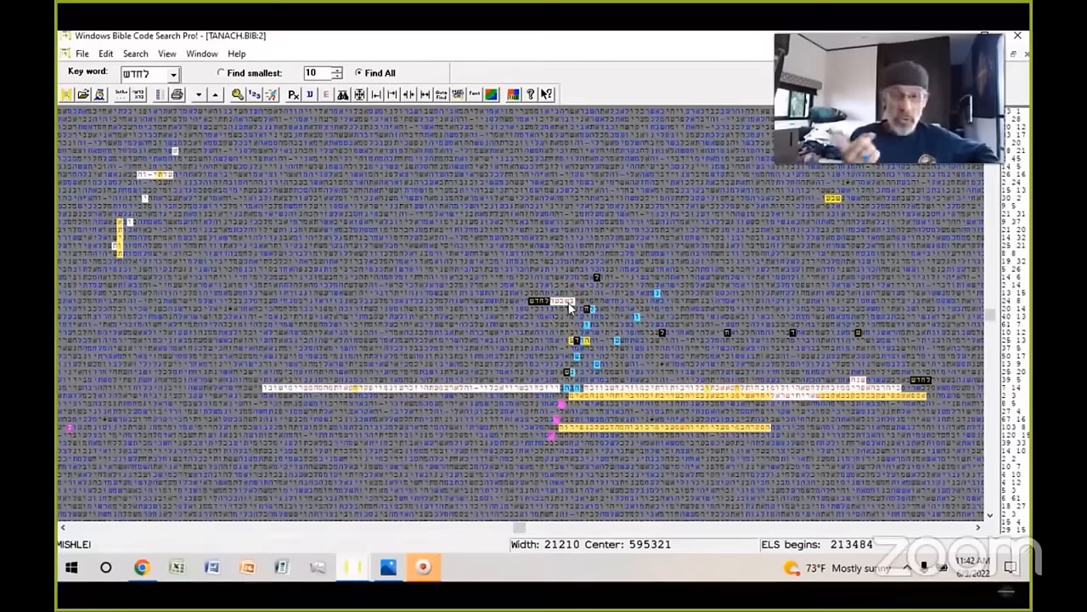
click(559, 310)
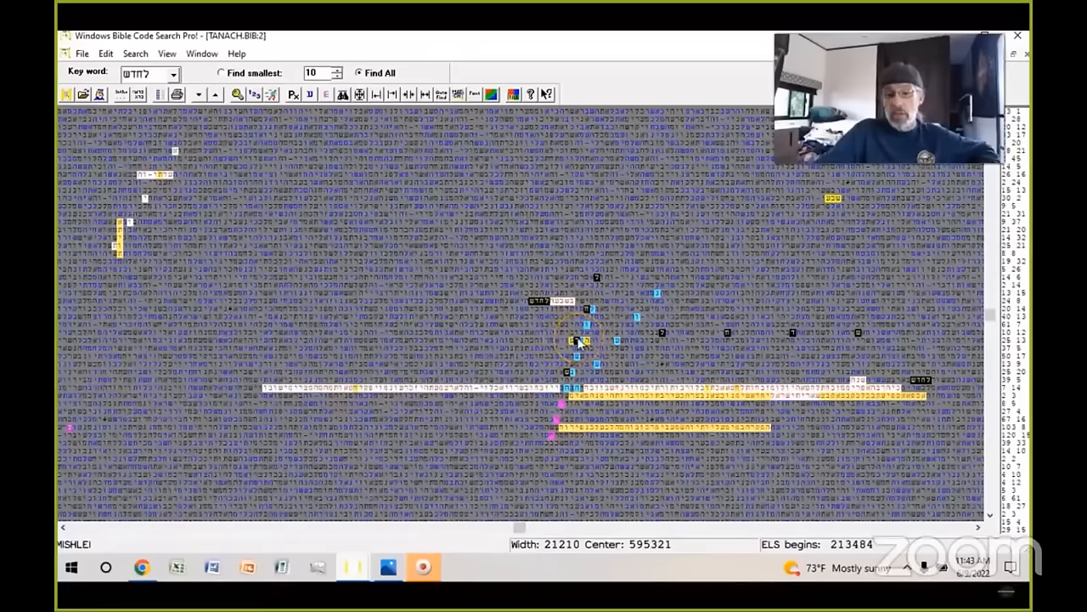
click(353, 568)
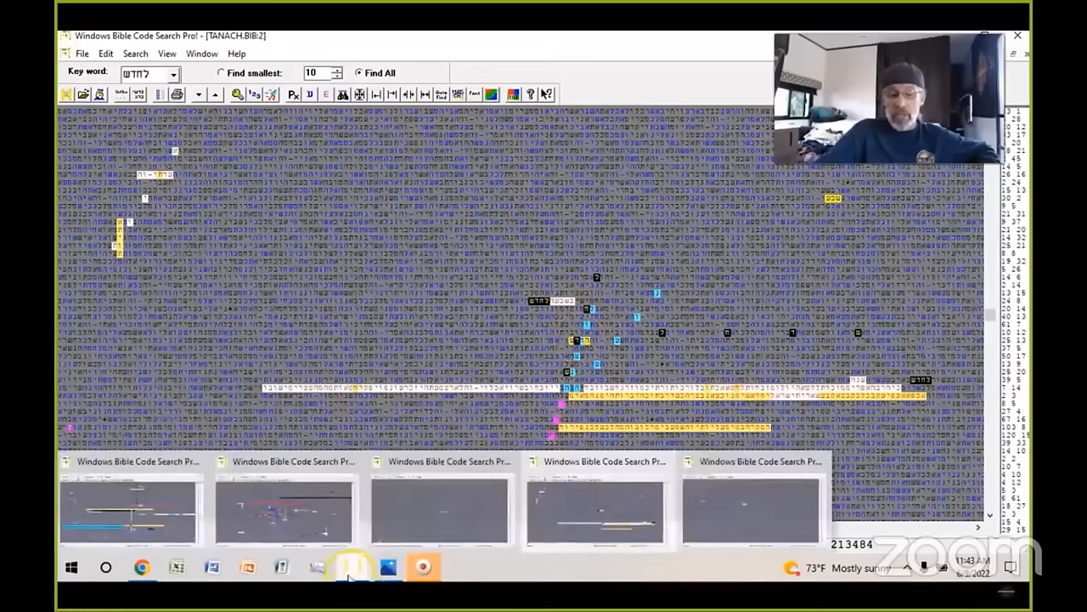
mouse_move(466, 527)
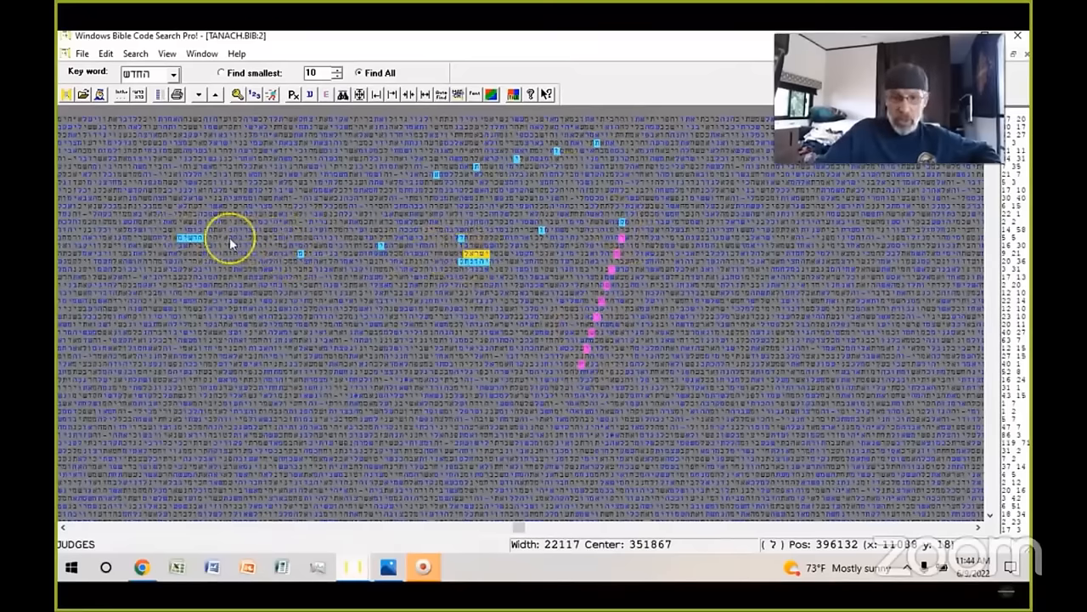
mouse_move(349, 567)
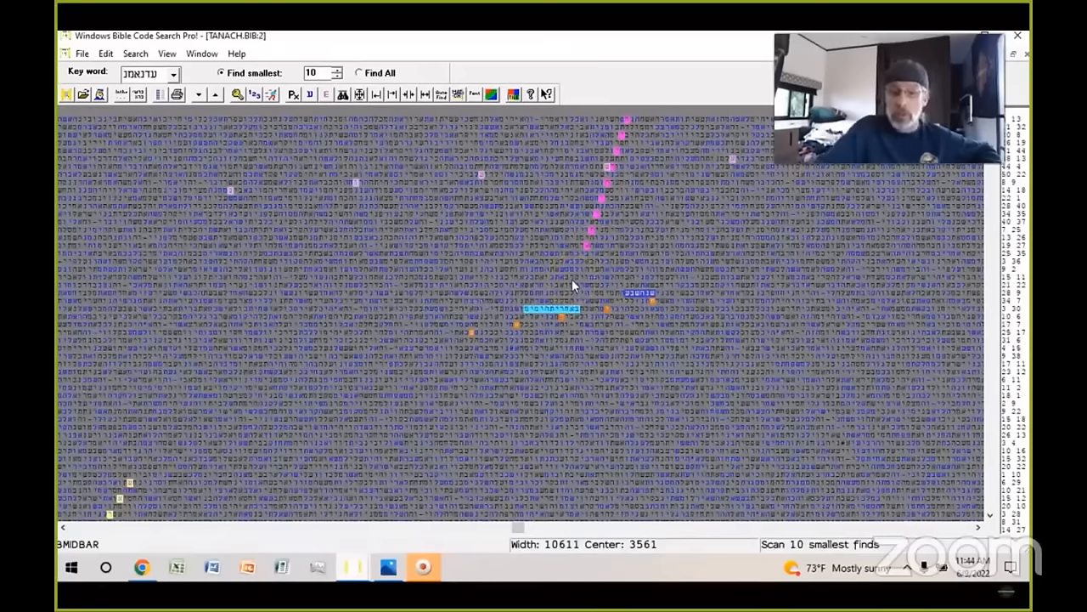
Point out the pink diagonal term crossing the labelled horizontal terms in the width-10611 Bamidbar table
click(598, 219)
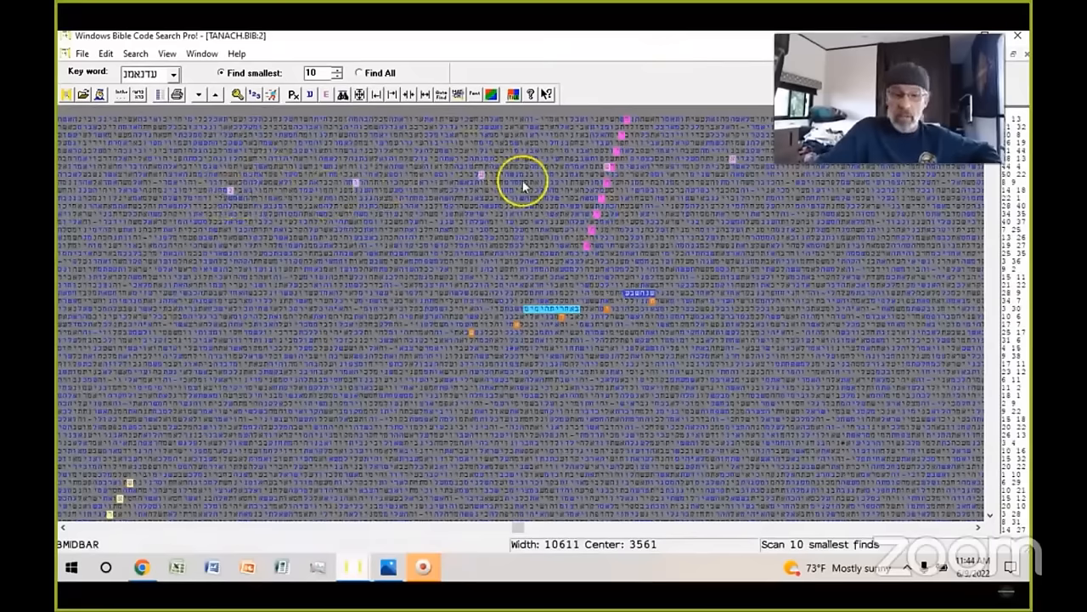
mouse_move(260, 186)
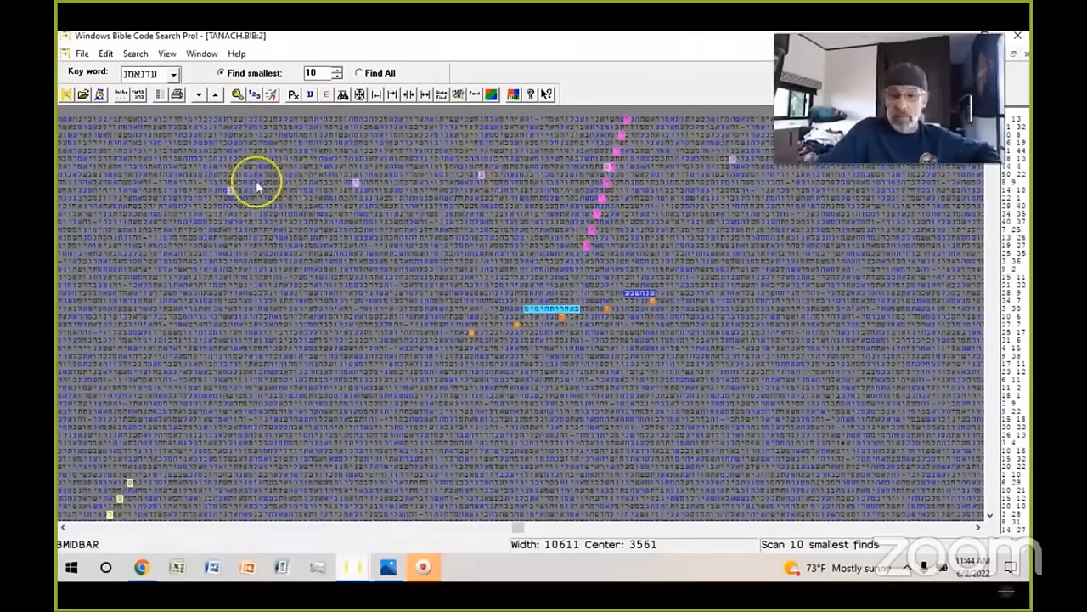
mouse_move(472, 337)
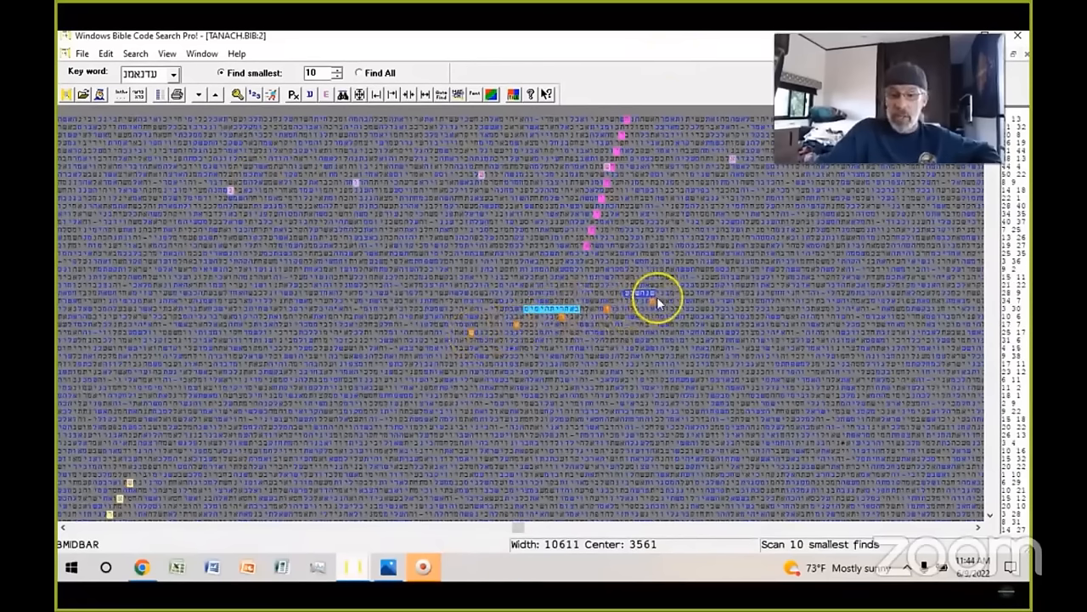
mouse_move(646, 296)
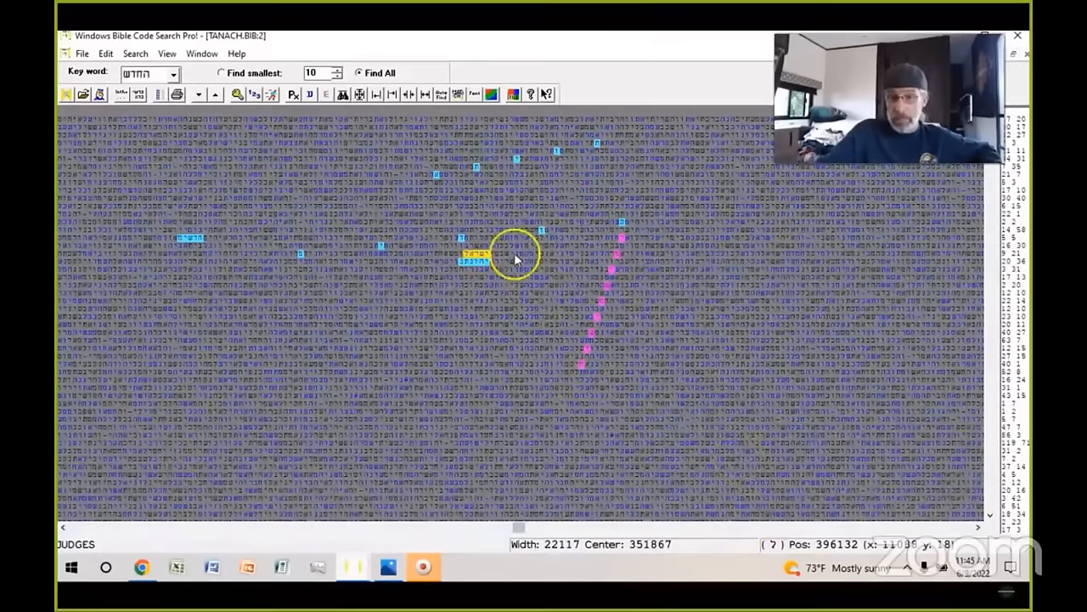
mouse_move(690, 280)
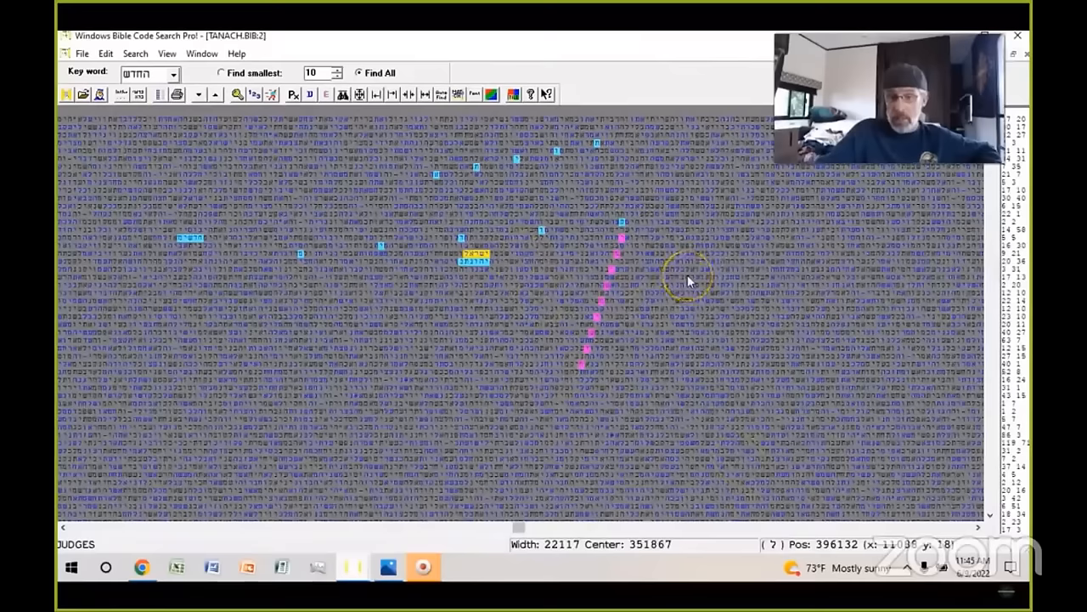
mouse_move(357, 574)
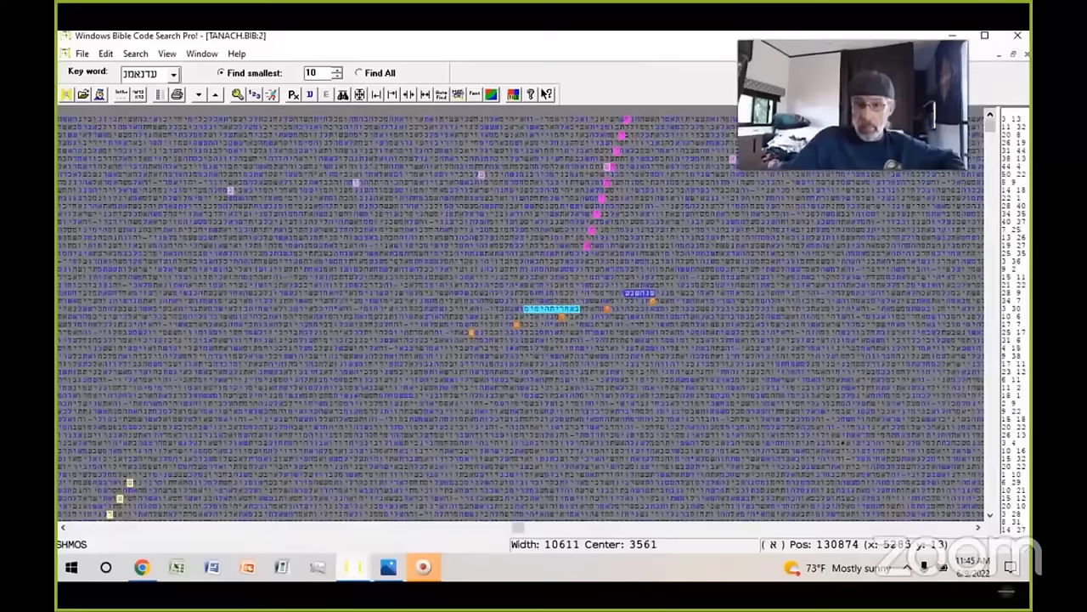
mouse_move(350, 568)
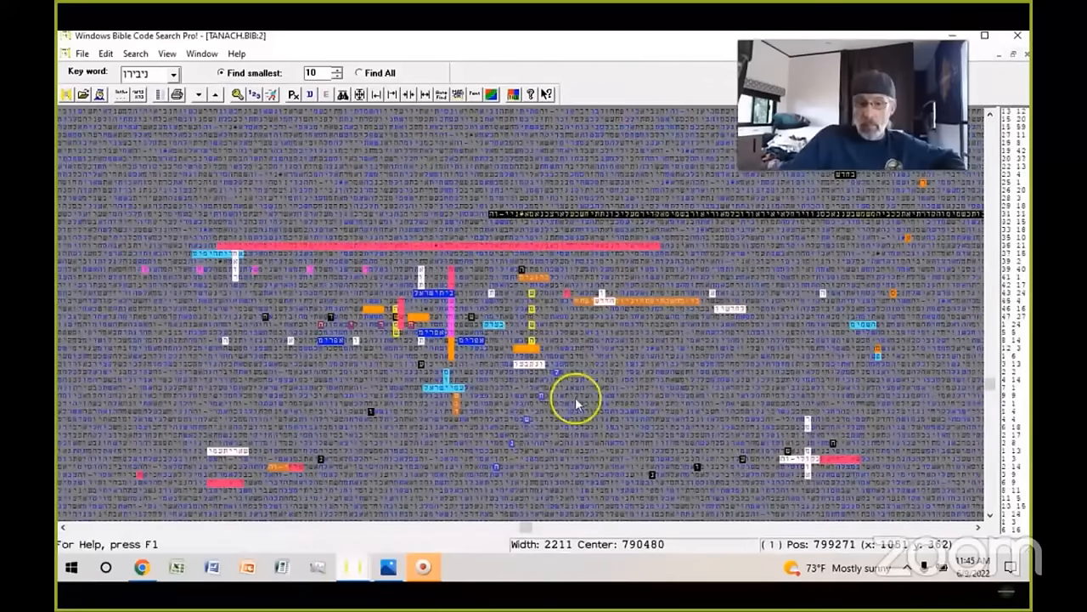
mouse_move(970, 396)
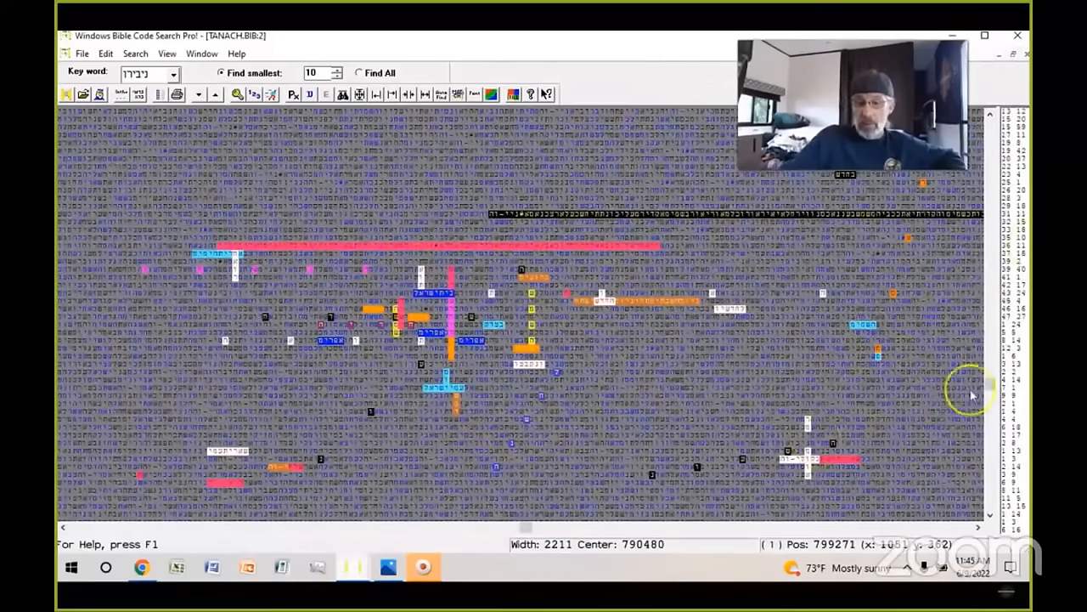
mouse_move(993, 347)
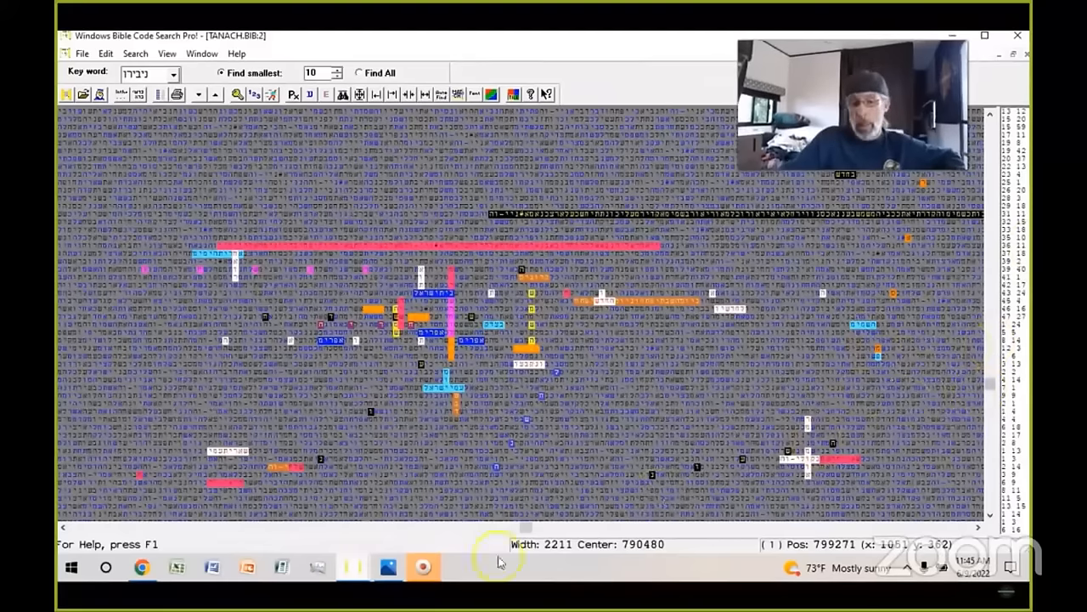
mouse_move(343, 569)
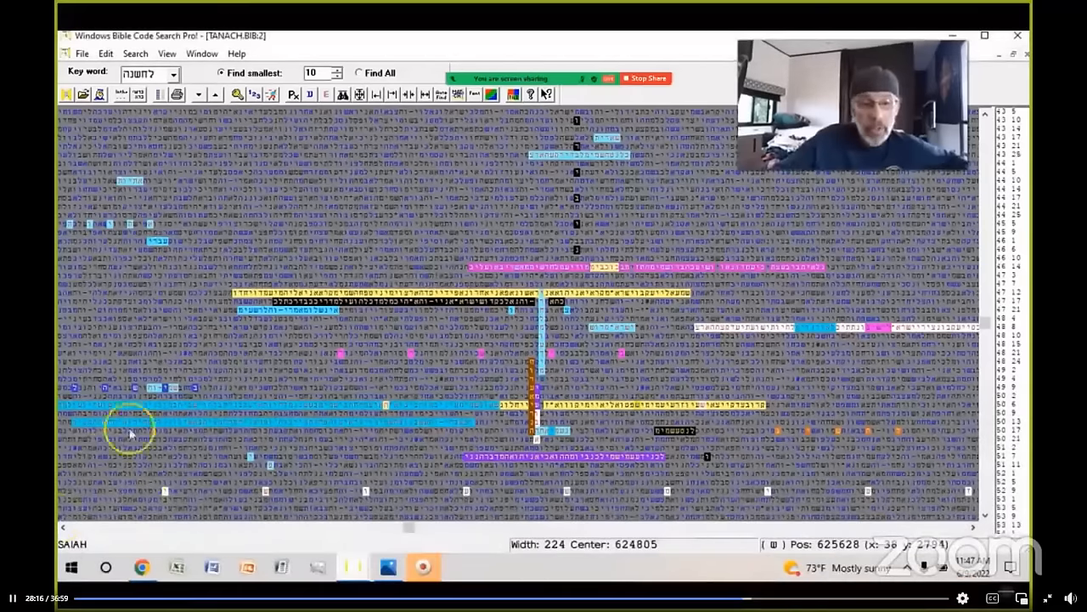
mouse_move(320, 241)
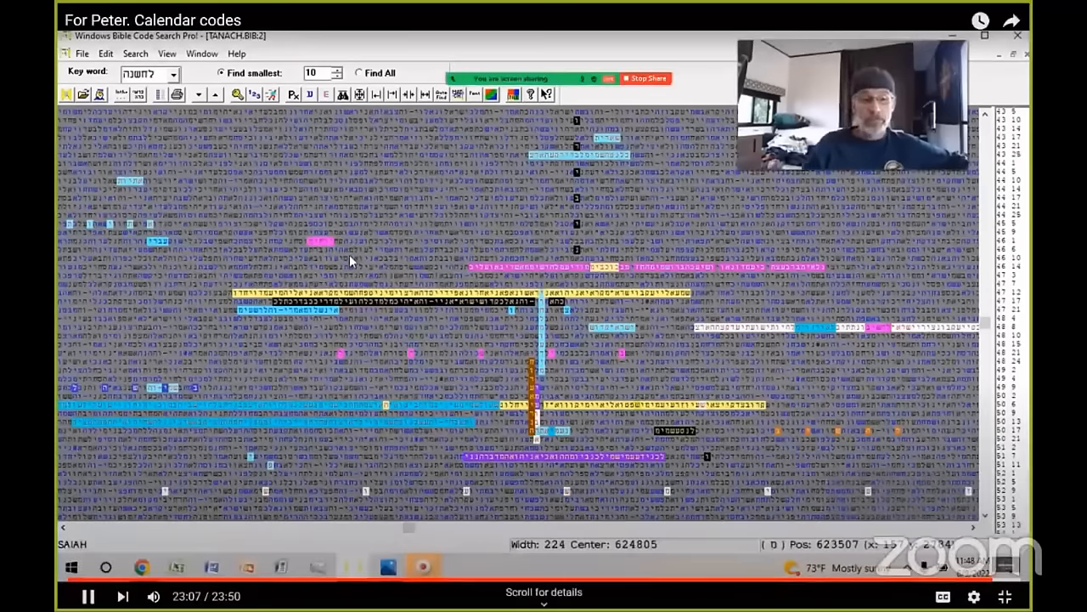
click(329, 245)
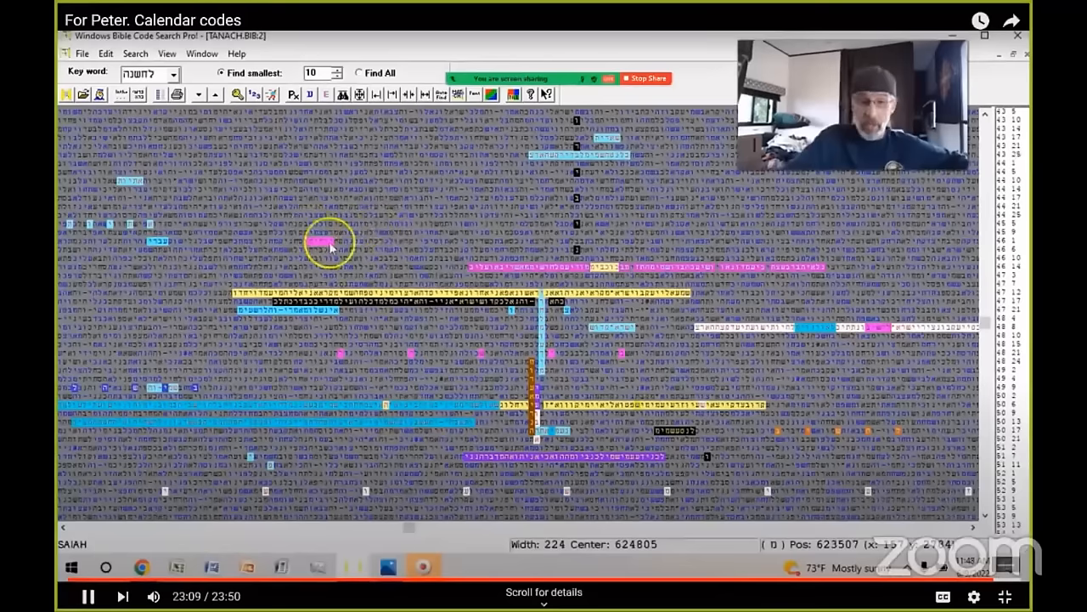